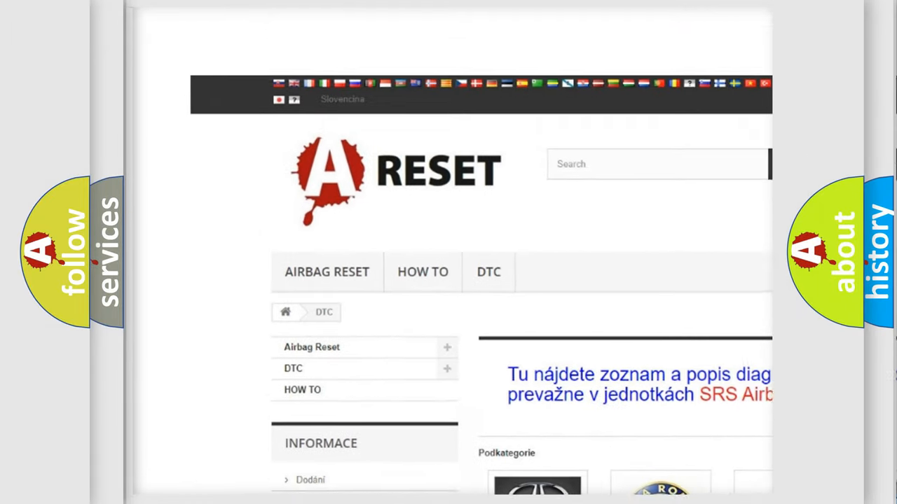
Browse down the car-brand DTC page and open the Chevrolet DTC code list
{"action": "scroll", "scroll_direction": "down", "scroll_amount": 3}
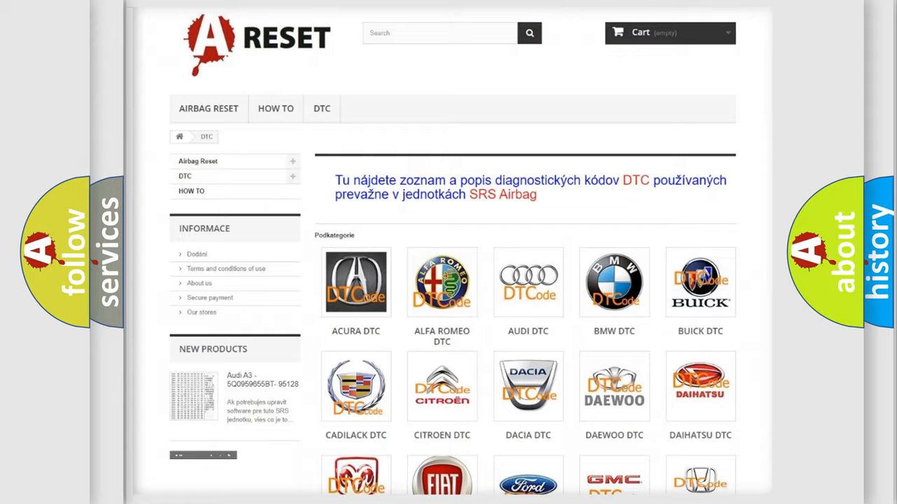
{"action": "scroll", "scroll_direction": "down", "scroll_amount": 3}
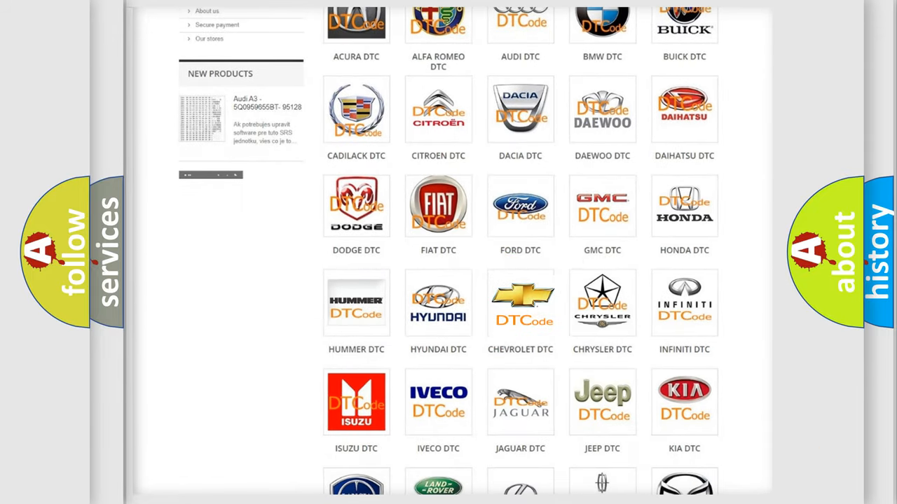
{"action": "left_click", "coordinate": [520, 303]}
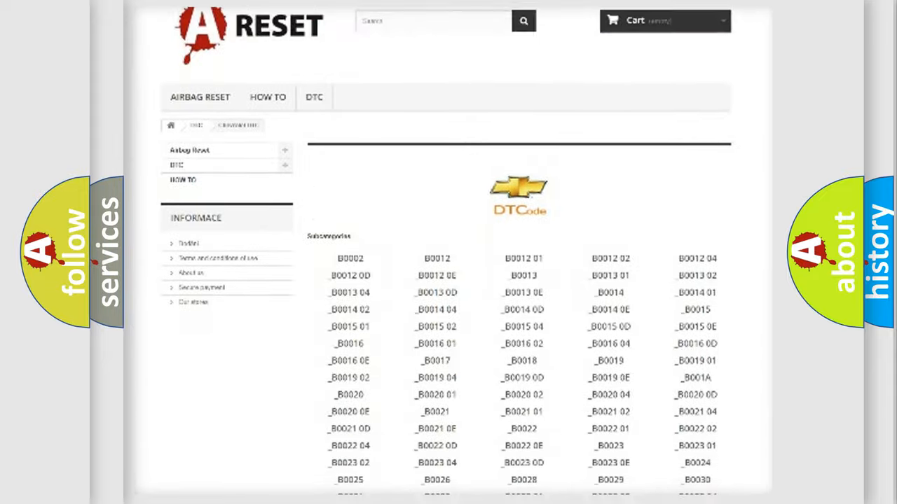